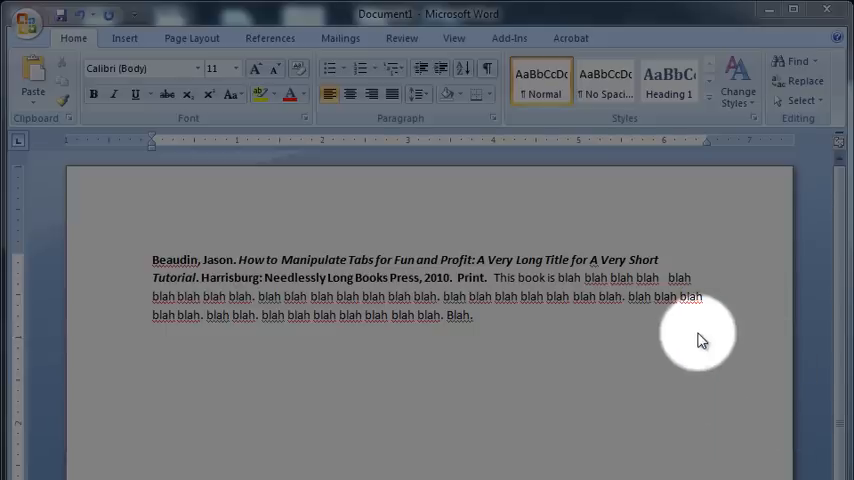
mouse_move(500, 278)
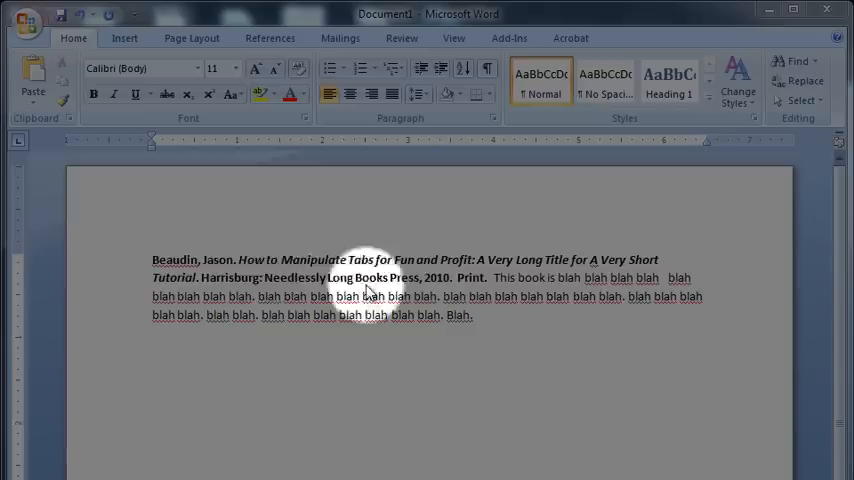
mouse_move(484, 322)
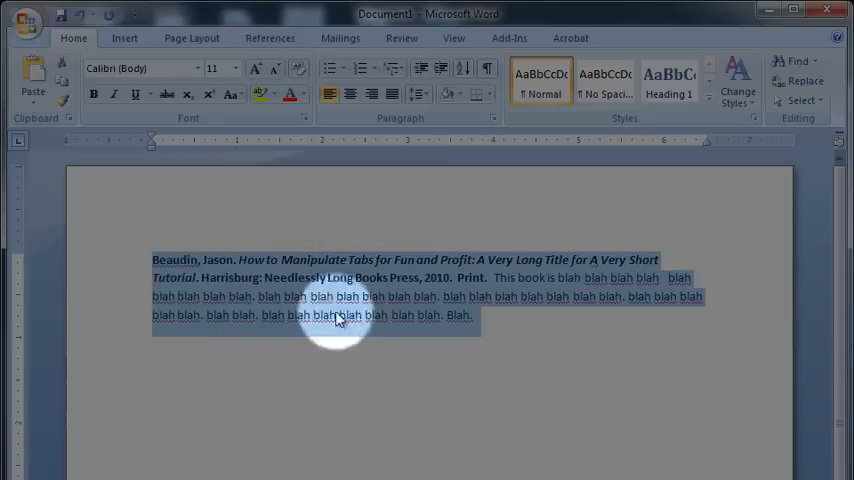
Place the cursor after the Beaudin entry to add its copies.
left_click(494, 328)
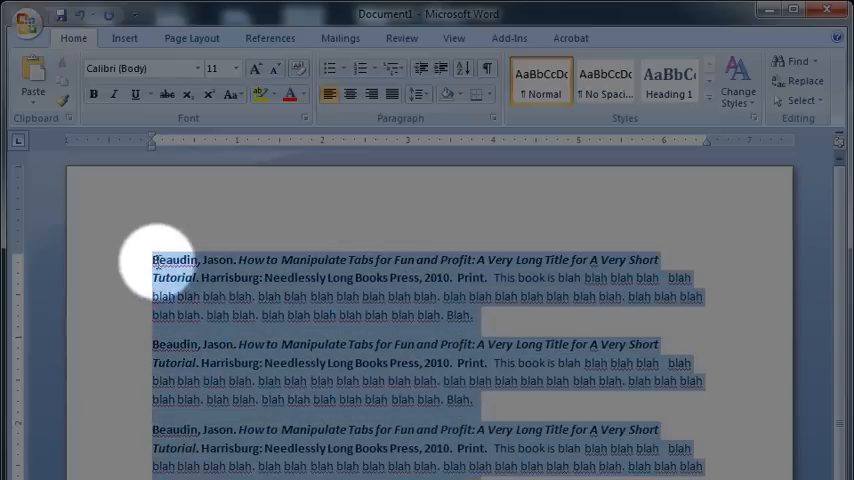
mouse_move(504, 324)
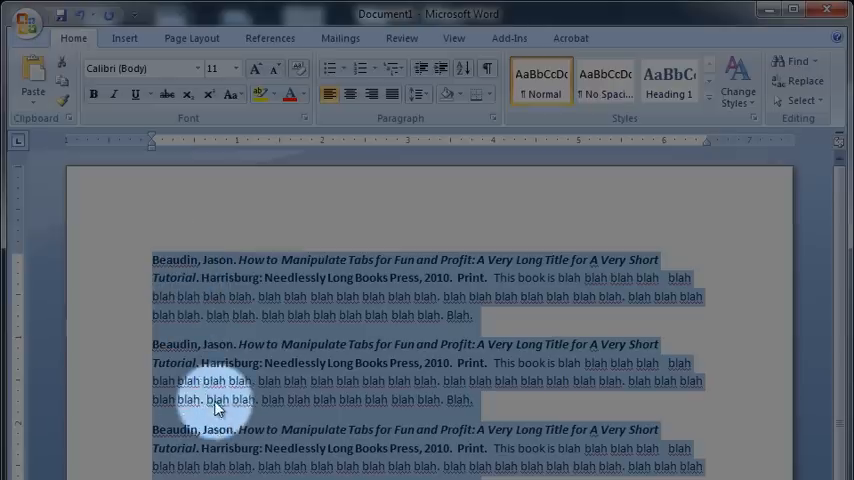
mouse_move(222, 332)
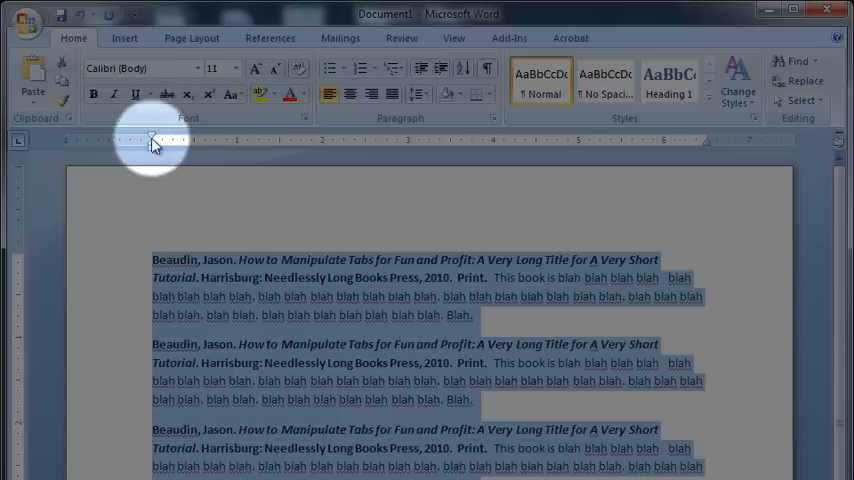
Move the Left Indent marker to 0.5" so all three entries sit half an inch in.
left_click_drag(152, 140, 156, 140)
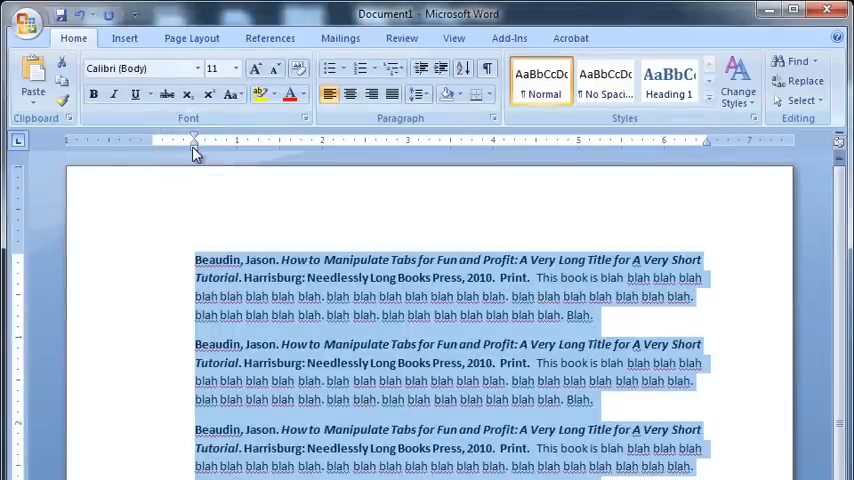
mouse_move(236, 320)
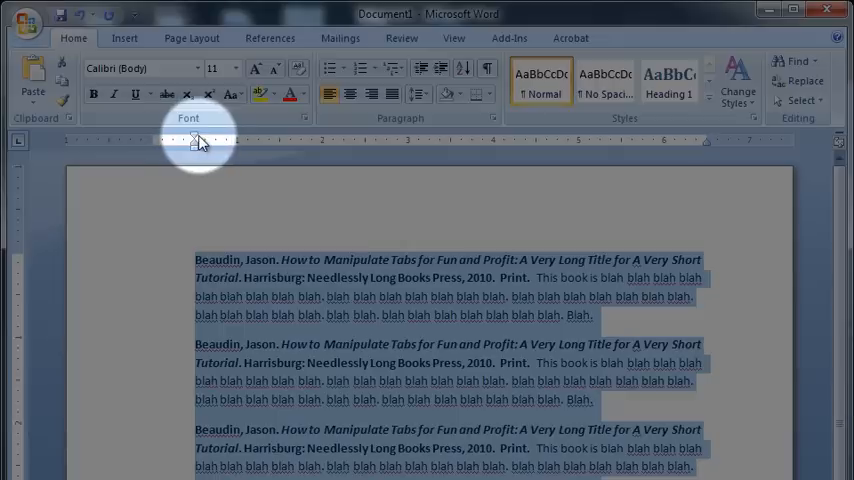
mouse_move(196, 140)
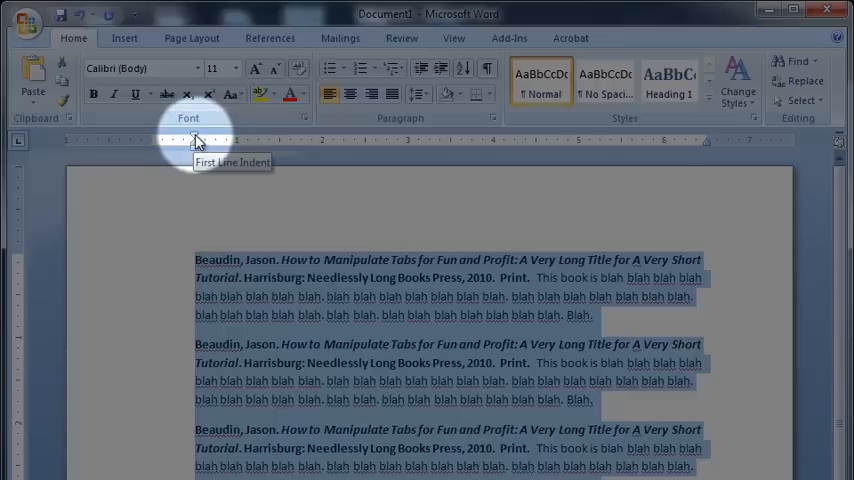
Return the First Line Indent marker to 0", leaving a half-inch hanging indent, then deselect.
left_click_drag(196, 140, 156, 140)
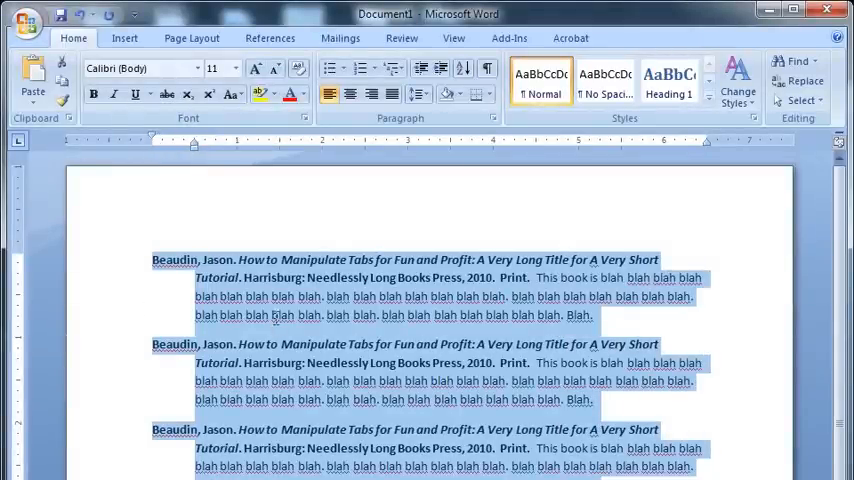
left_click(270, 316)
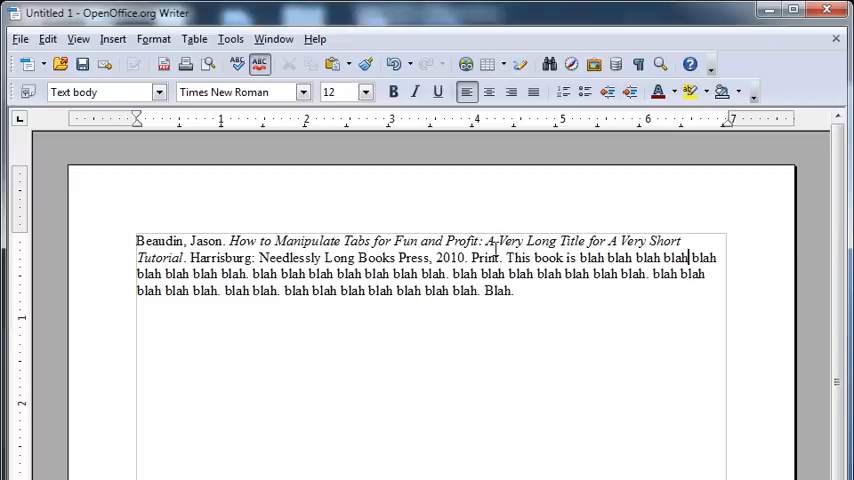
Make the Beaudin citation bold and set a 0.5" hanging indent on the entry.
left_click_drag(136, 240, 504, 256)
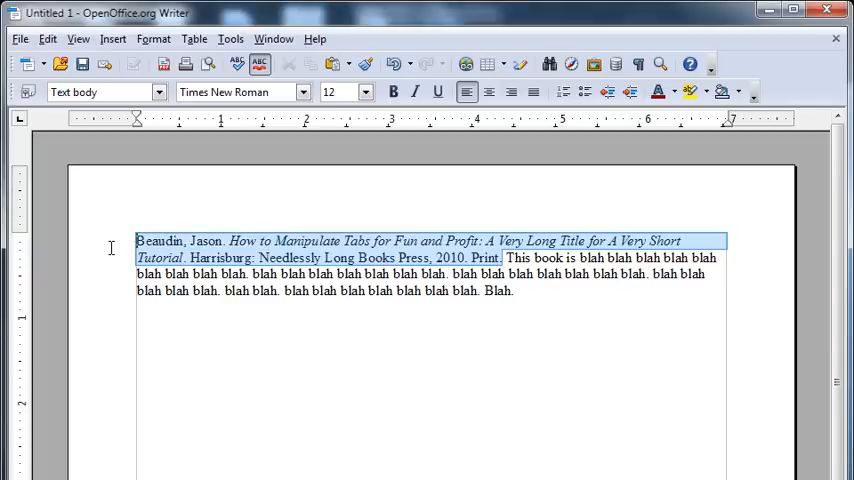
left_click(392, 92)
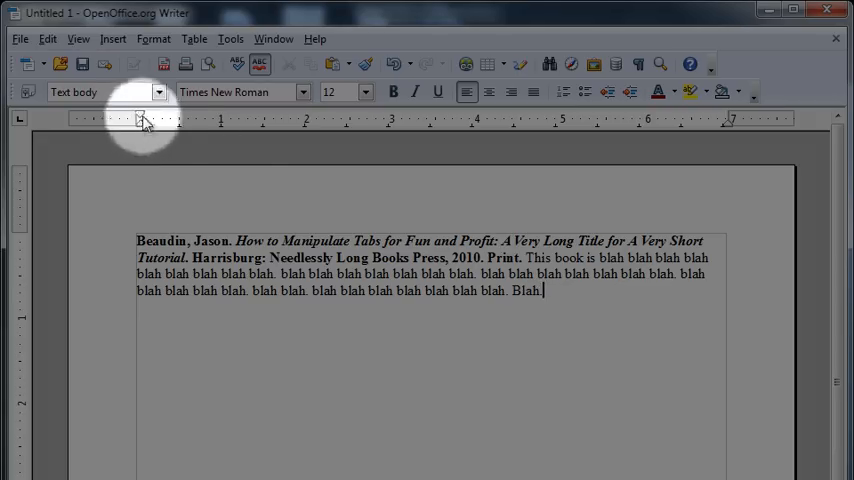
left_click_drag(140, 120, 180, 120)
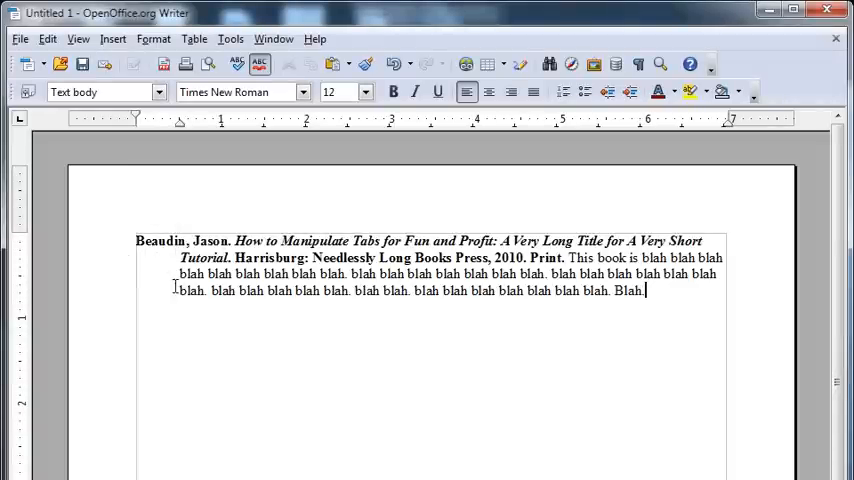
mouse_move(588, 332)
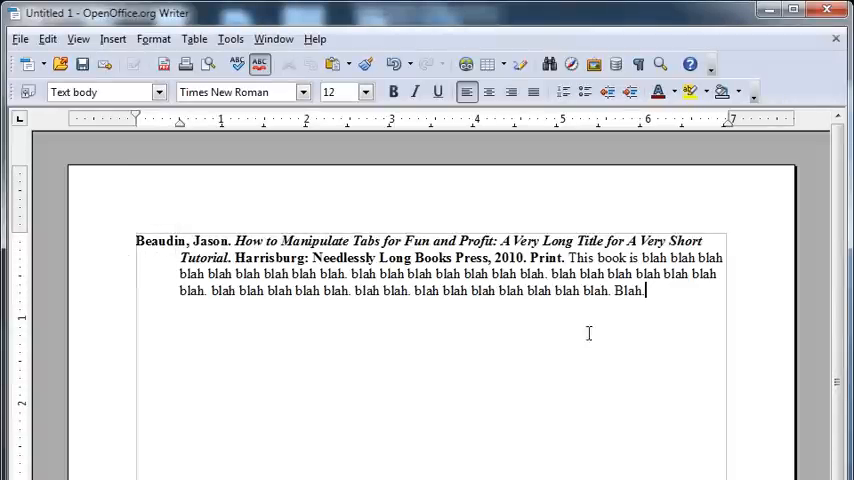